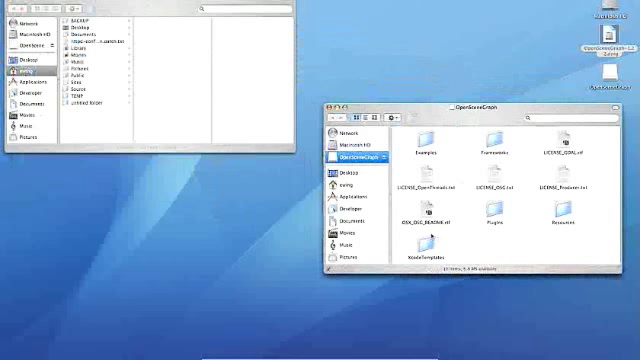
# Open the XcodeTemplates folder inside the OpenSceneGraph folder.
pyautogui.click(424, 250)
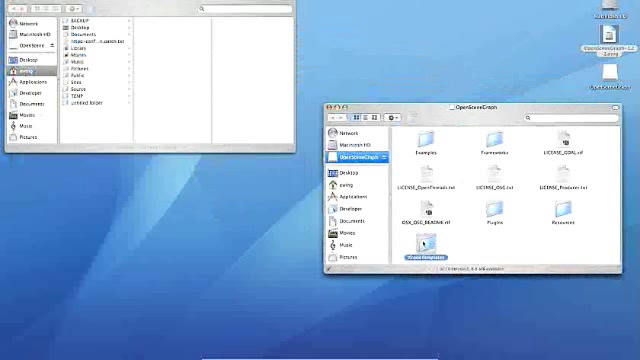
pyautogui.doubleClick(424, 260)
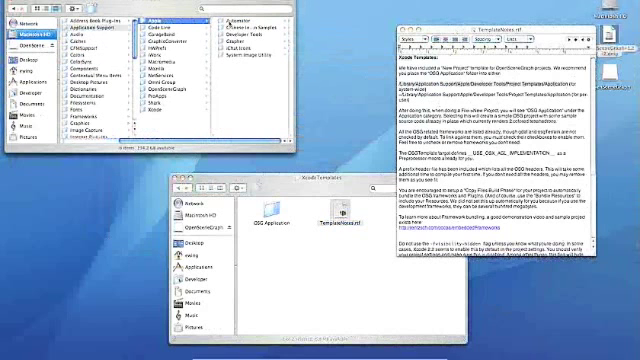
# Bring up the template readme alongside the Project Templates and OSG Application folders.
pyautogui.click(164, 36)
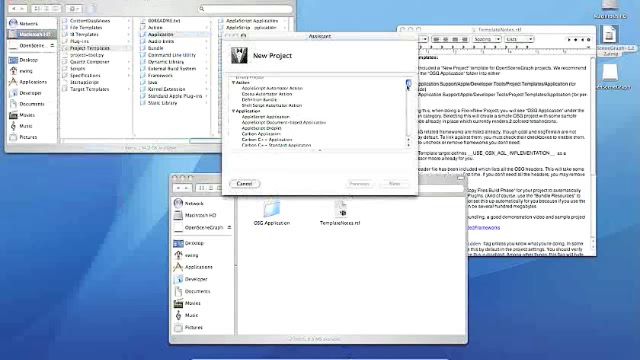
# Browse down the New Project assistant's template list to find OSG Application.
pyautogui.scroll(-3)
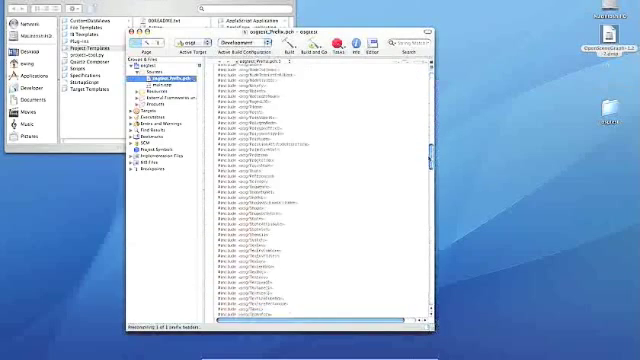
# Scroll through the OSGTest project's generated source files, switching to a second file.
pyautogui.scroll(-3)
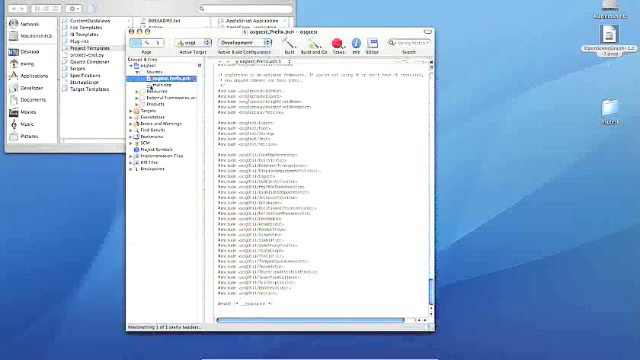
pyautogui.click(156, 92)
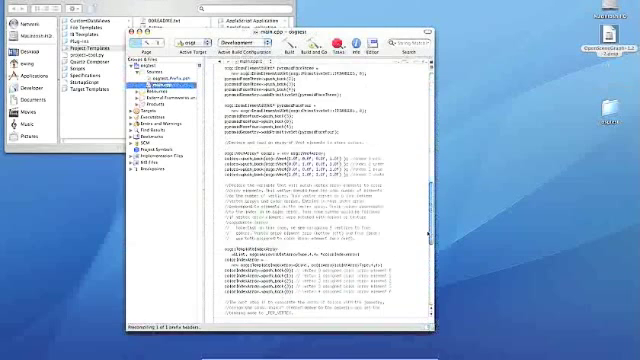
pyautogui.scroll(-3)
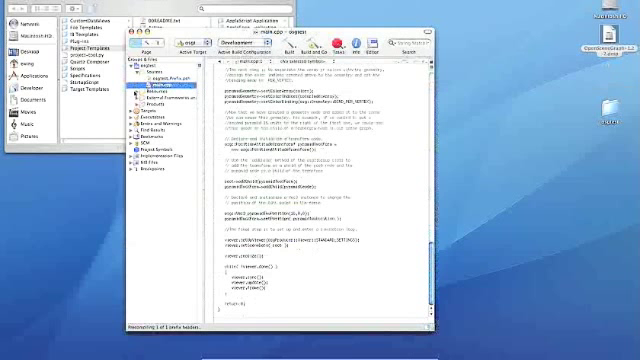